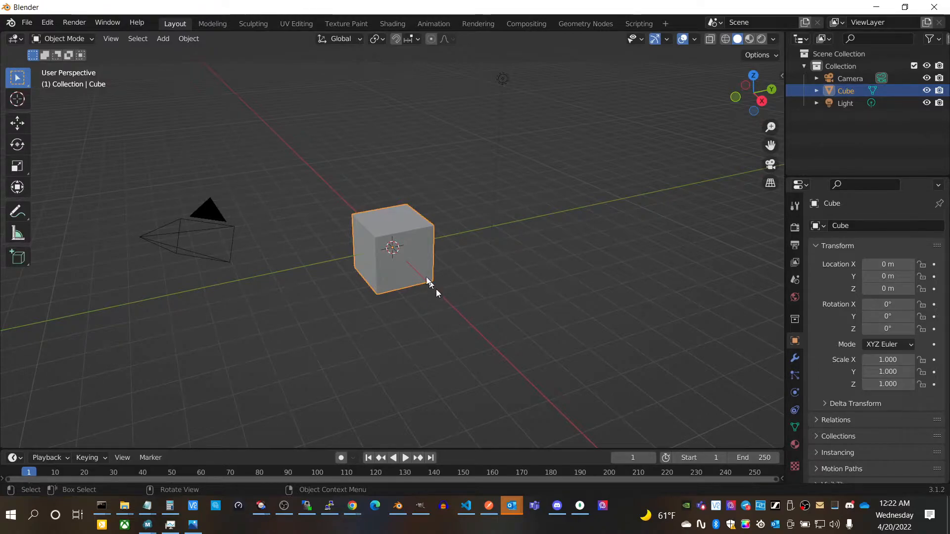
{"action": "mouse_move", "coordinate": [410, 244]}
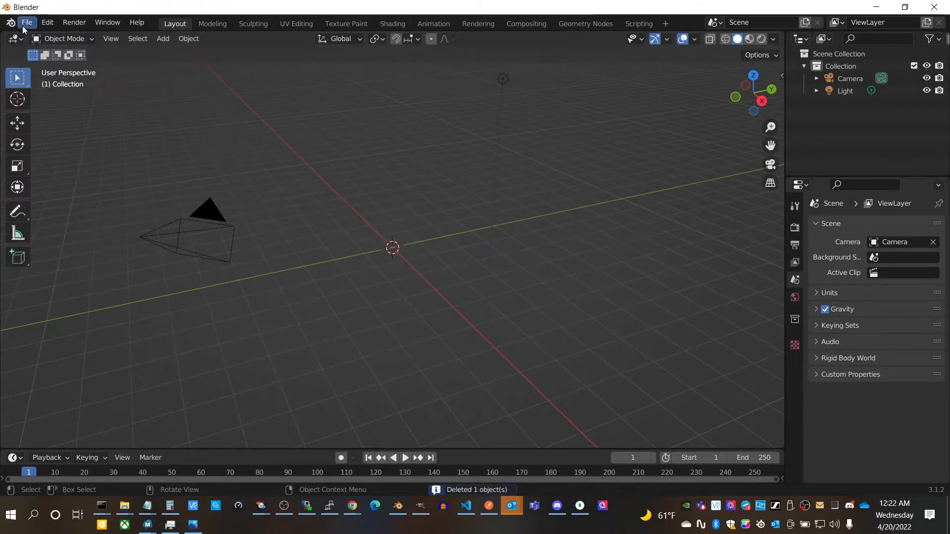
Import the glTF 2.0 character file into the empty scene
{"action": "left_click", "coordinate": [26, 22]}
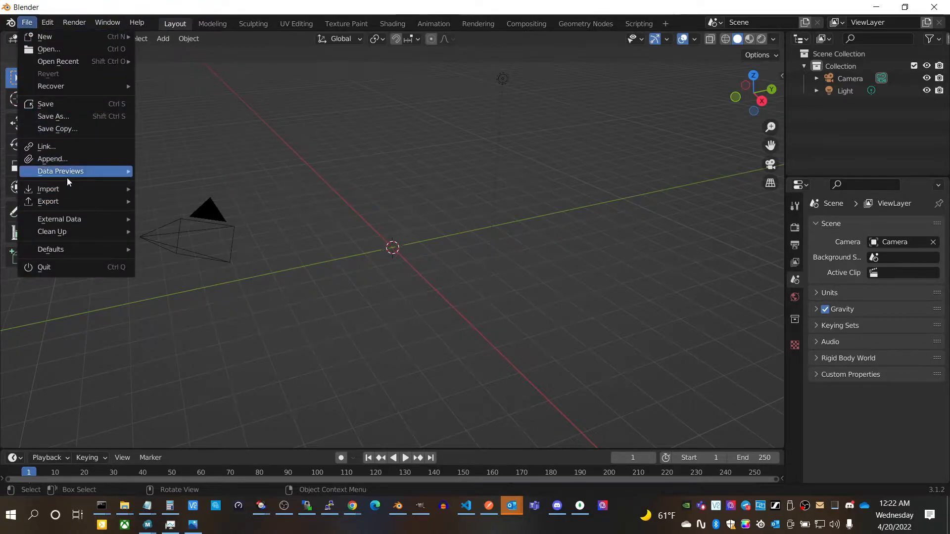
{"action": "mouse_move", "coordinate": [48, 189]}
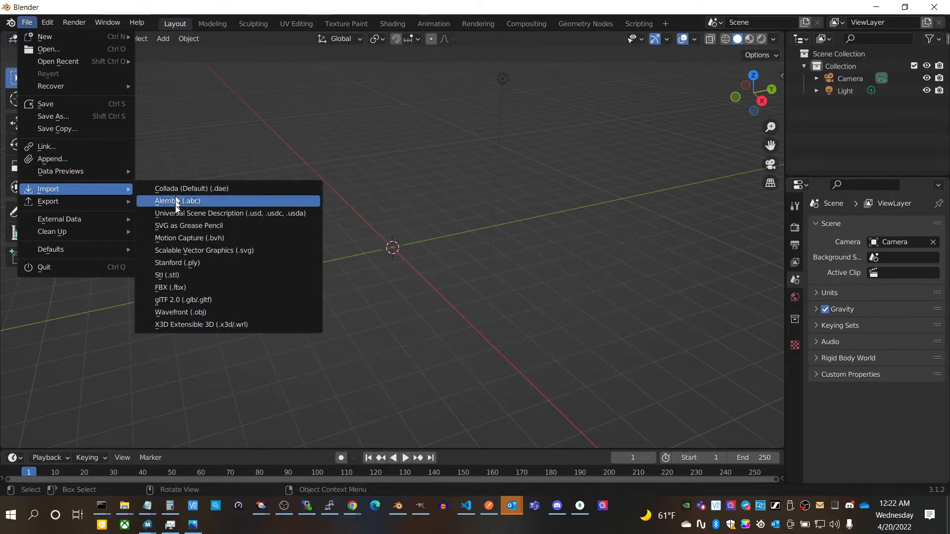
{"action": "mouse_move", "coordinate": [183, 300]}
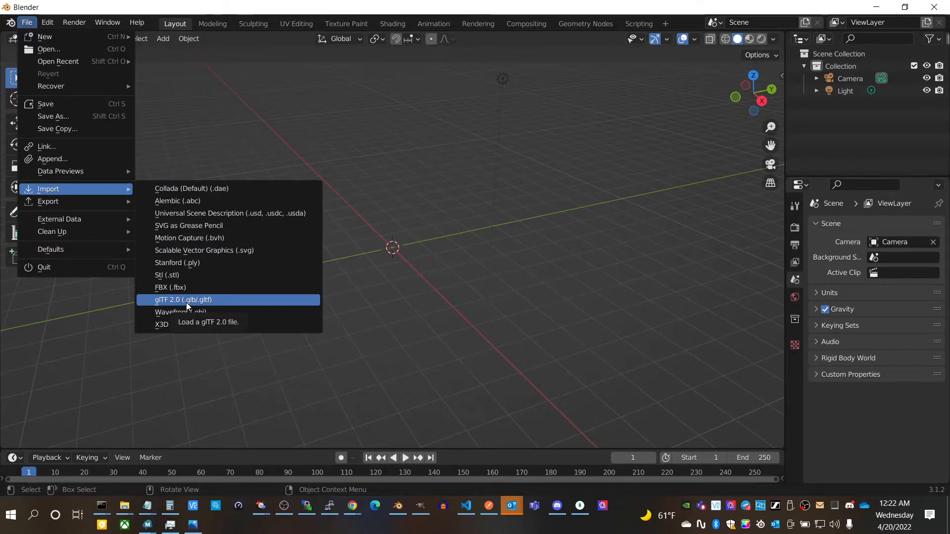
{"action": "mouse_move", "coordinate": [190, 304]}
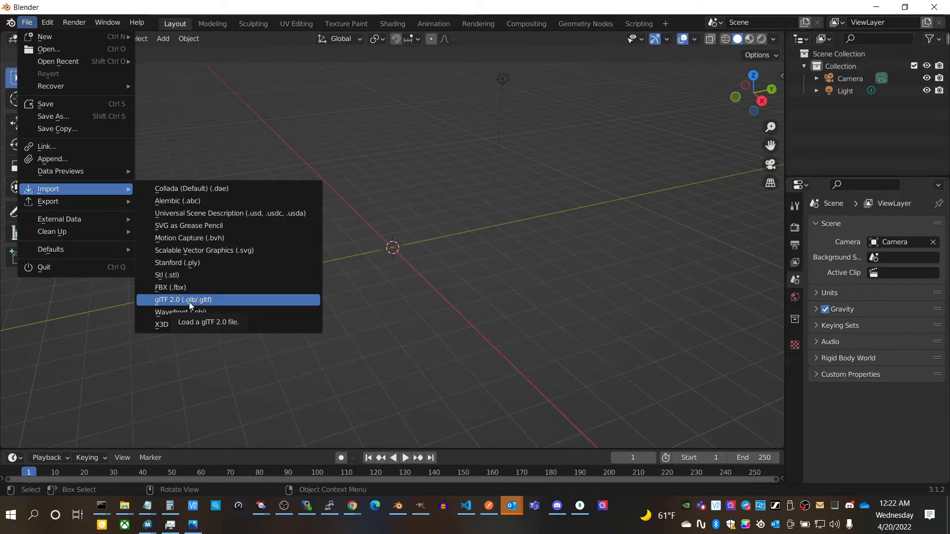
{"action": "left_click", "coordinate": [183, 300]}
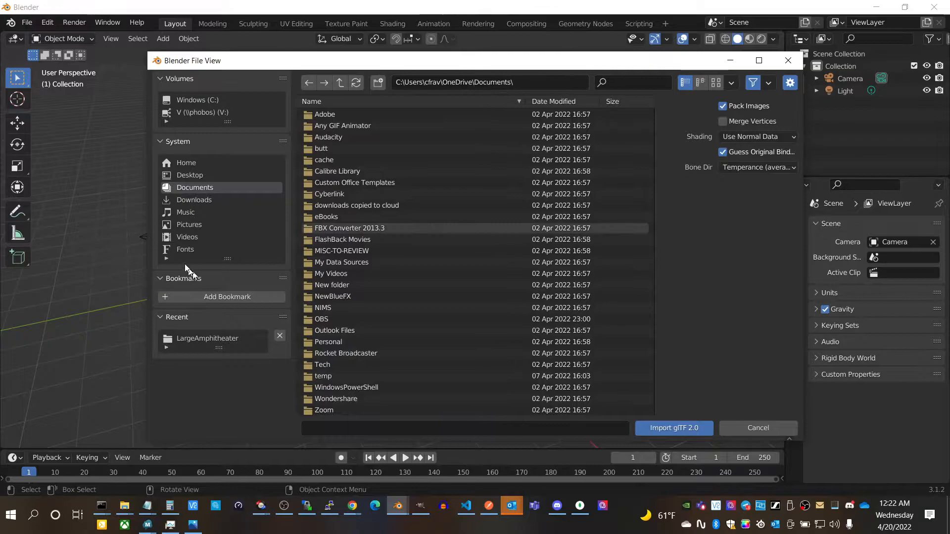
{"action": "left_click", "coordinate": [194, 200]}
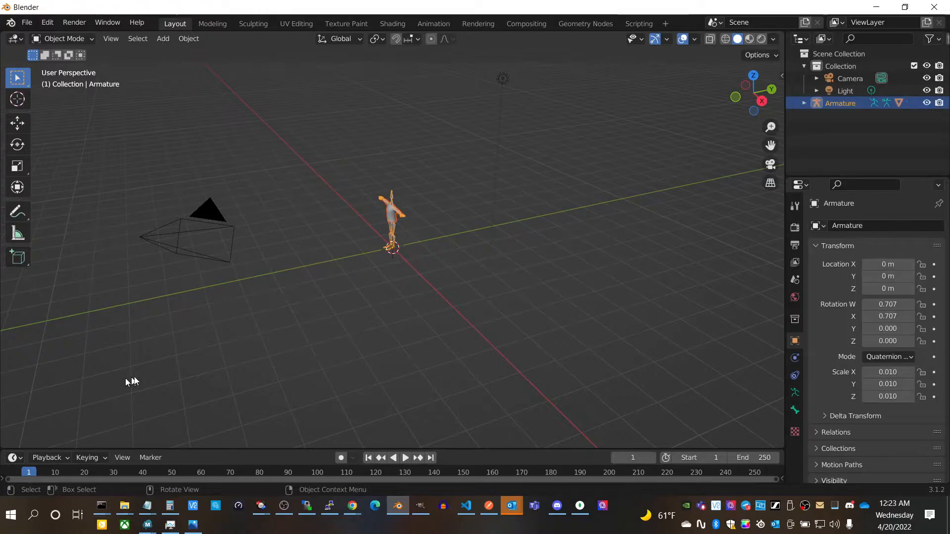
{"action": "mouse_move", "coordinate": [395, 270]}
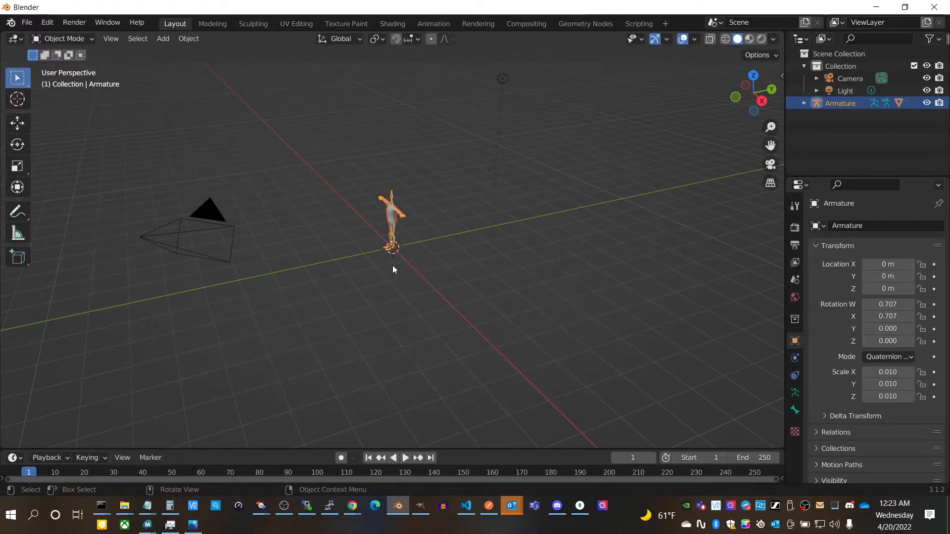
{"action": "mouse_move", "coordinate": [392, 277]}
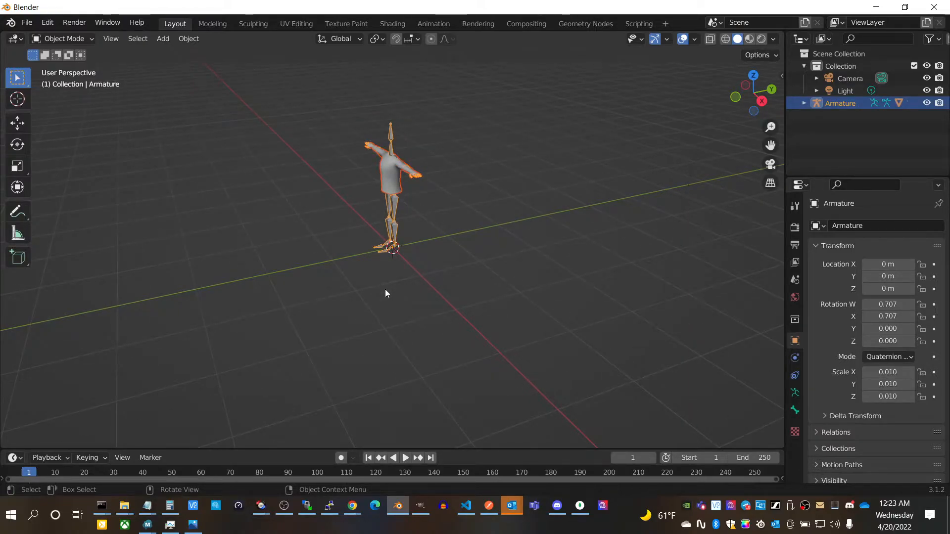
{"action": "mouse_move", "coordinate": [375, 263]}
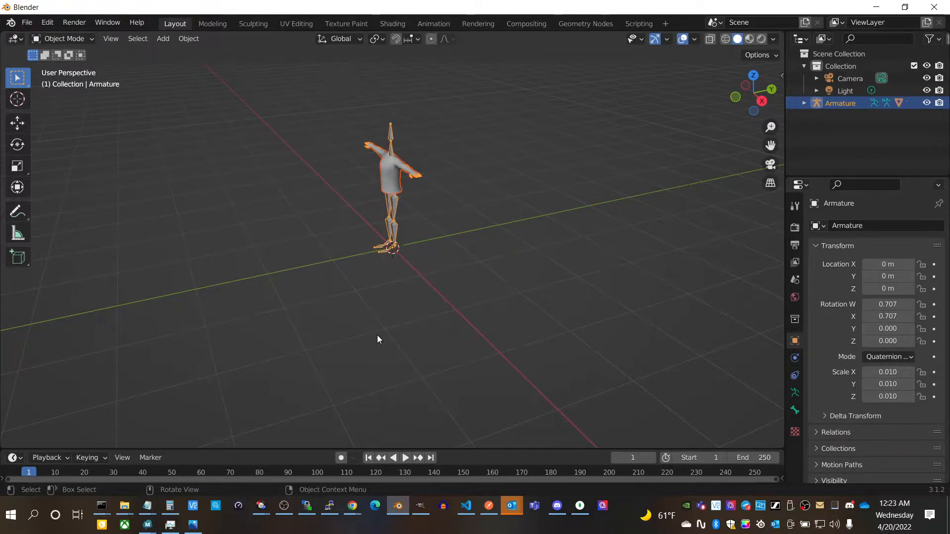
{"action": "mouse_move", "coordinate": [751, 252]}
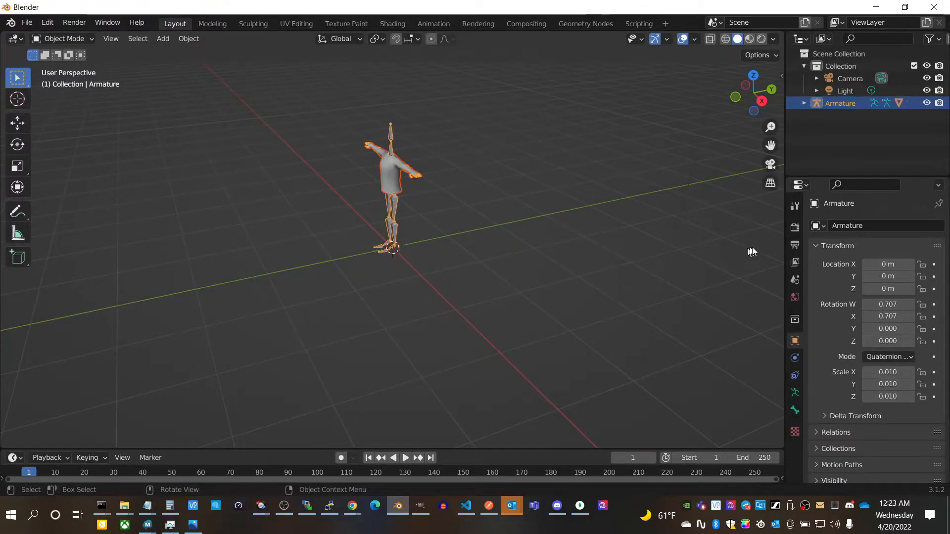
{"action": "mouse_move", "coordinate": [122, 121]}
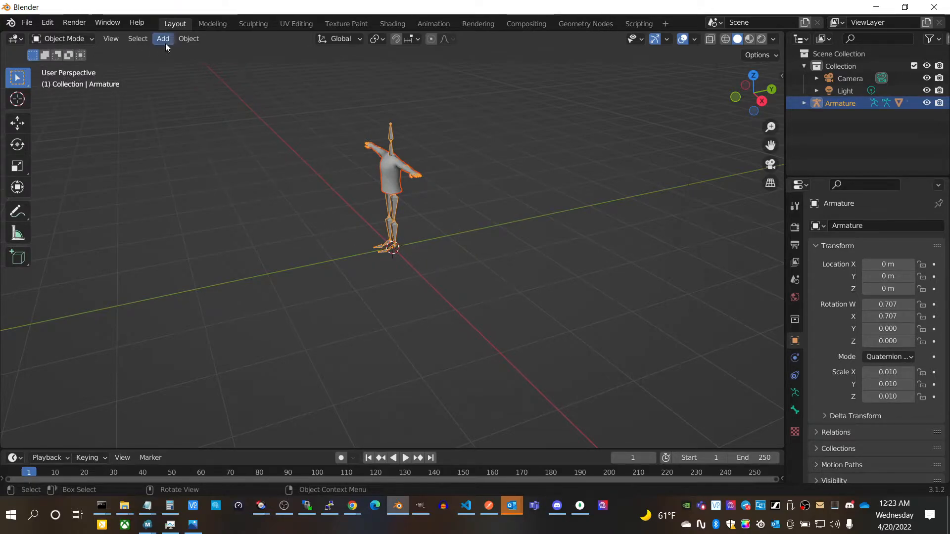
Add a cube mesh at the origin around the imported character
{"action": "left_click", "coordinate": [162, 39]}
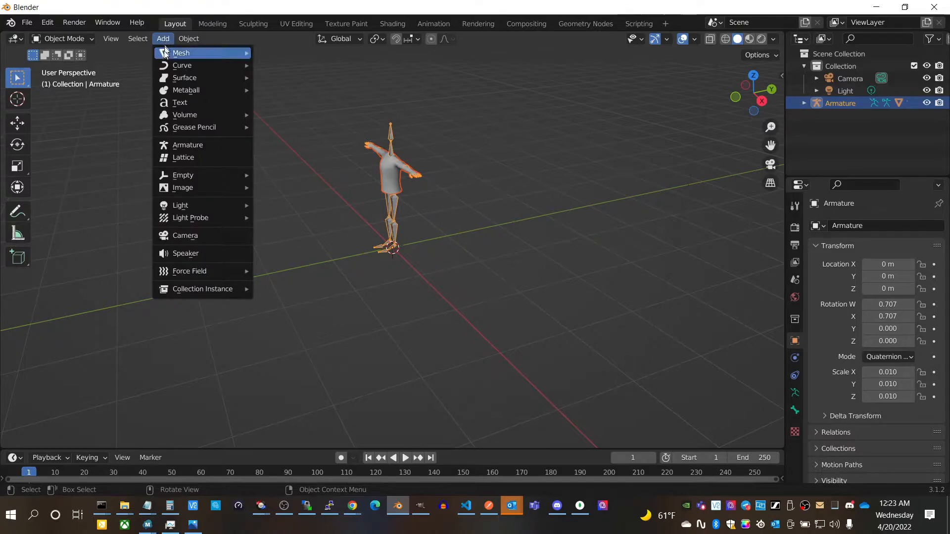
{"action": "mouse_move", "coordinate": [181, 52]}
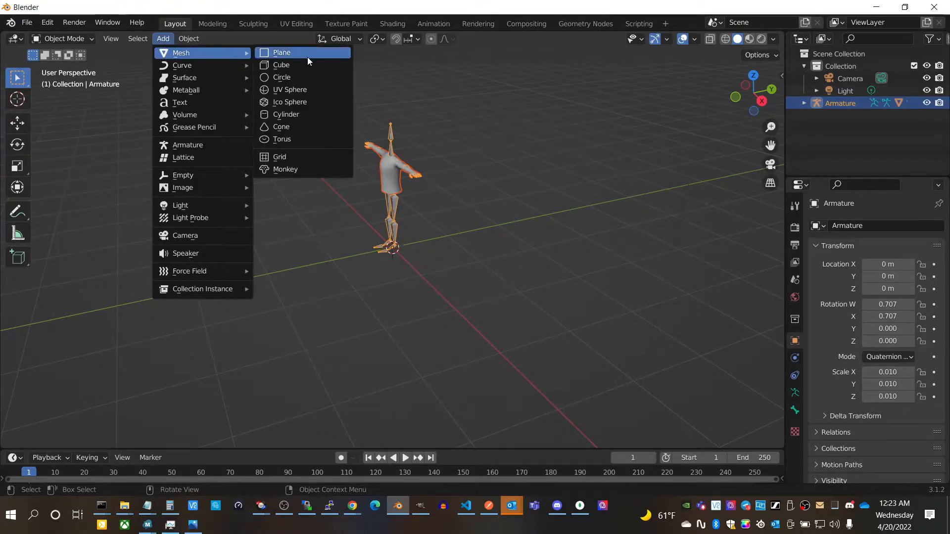
{"action": "left_click", "coordinate": [281, 65]}
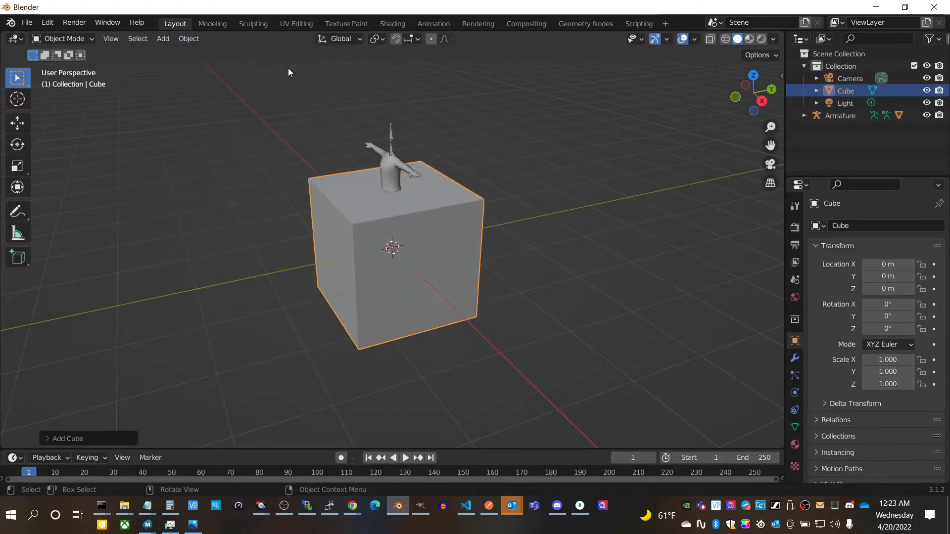
{"action": "mouse_move", "coordinate": [408, 285]}
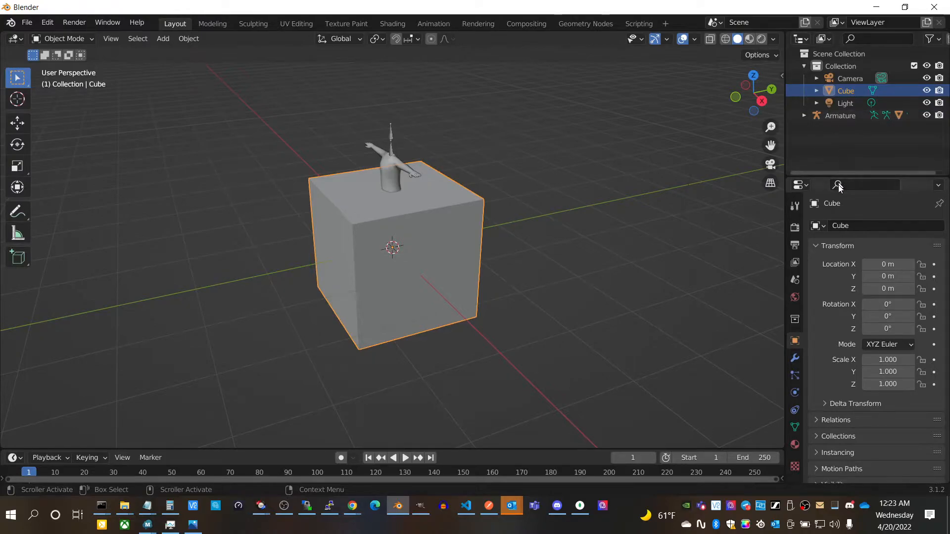
Expand the Armature in the Outliner and rename the new cube to Cube_collider
{"action": "left_click", "coordinate": [804, 114]}
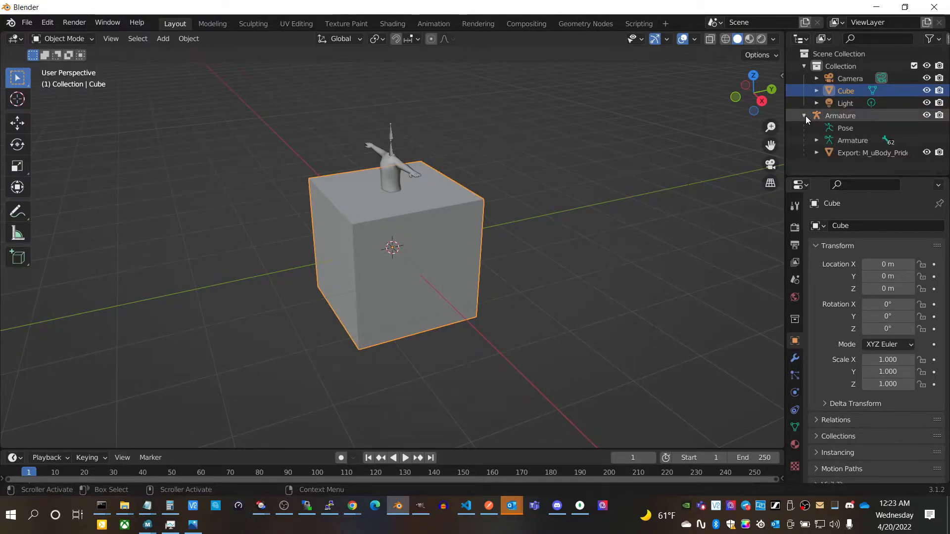
{"action": "left_click", "coordinate": [817, 153]}
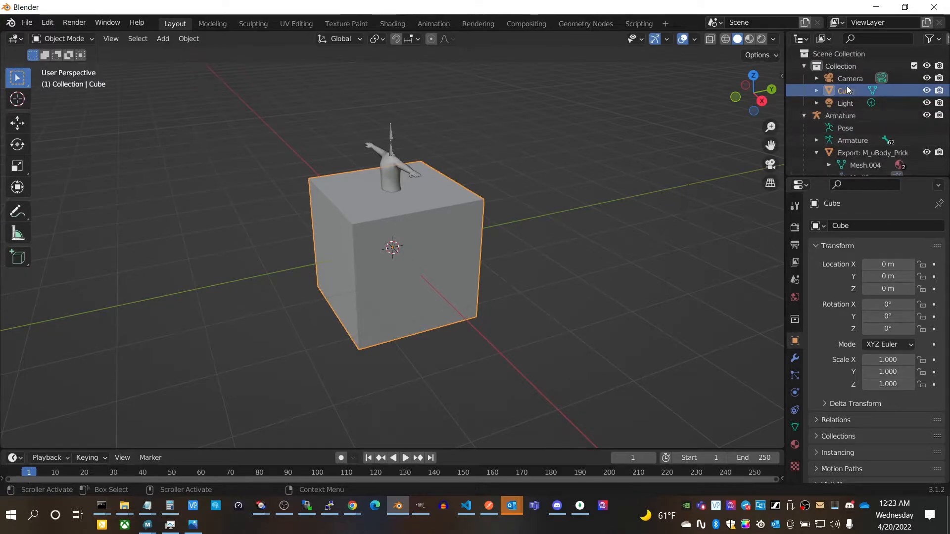
{"action": "mouse_move", "coordinate": [845, 94]}
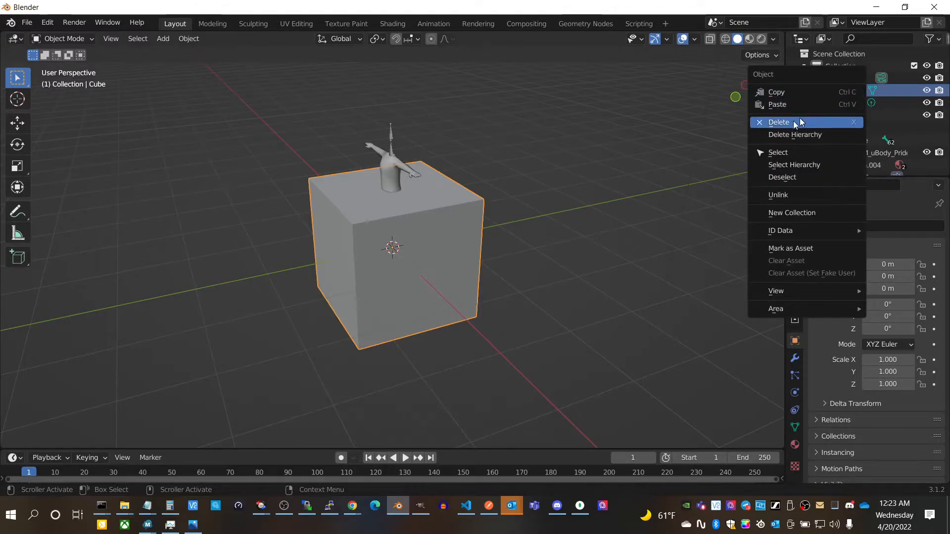
{"action": "mouse_move", "coordinate": [791, 249]}
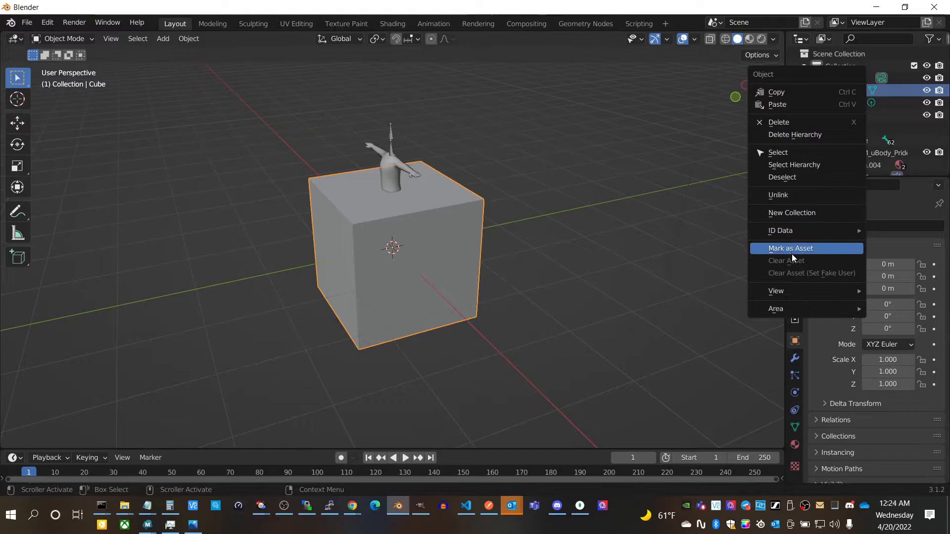
{"action": "mouse_move", "coordinate": [794, 164]}
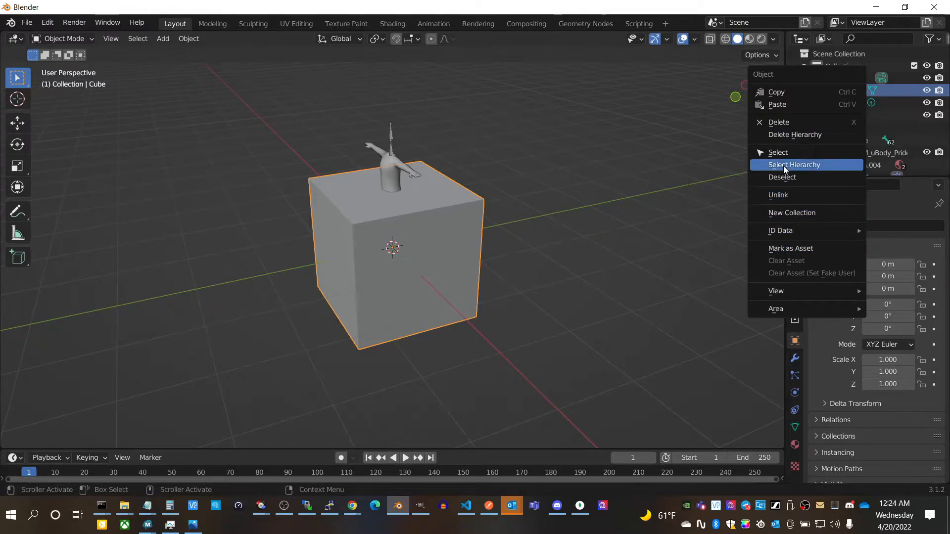
{"action": "mouse_move", "coordinate": [786, 177]}
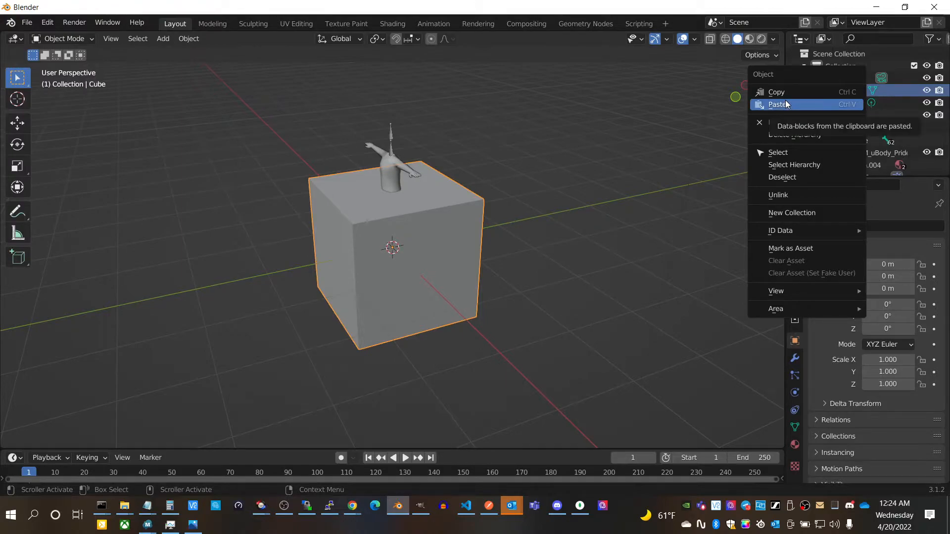
{"action": "left_click", "coordinate": [780, 105]}
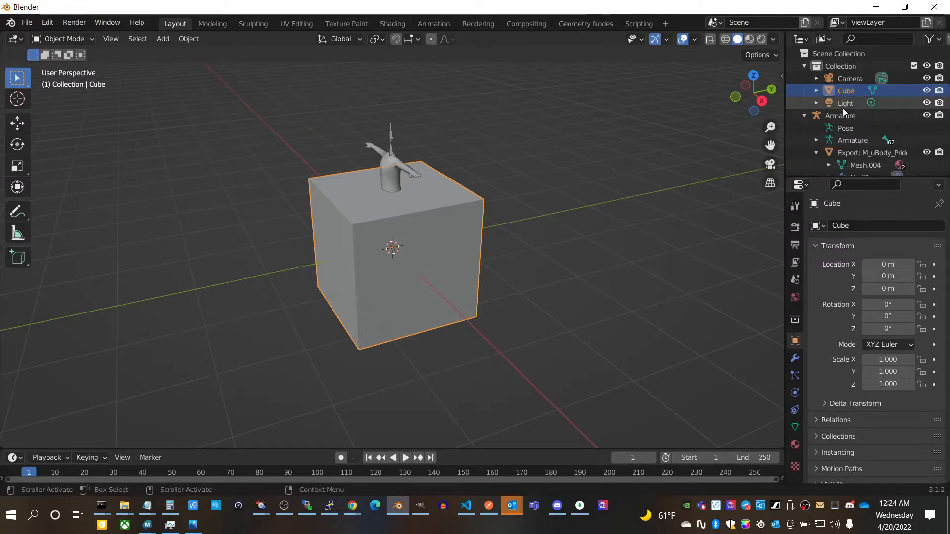
{"action": "double_click", "coordinate": [839, 90]}
{"action": "type", "text": "_collider"}
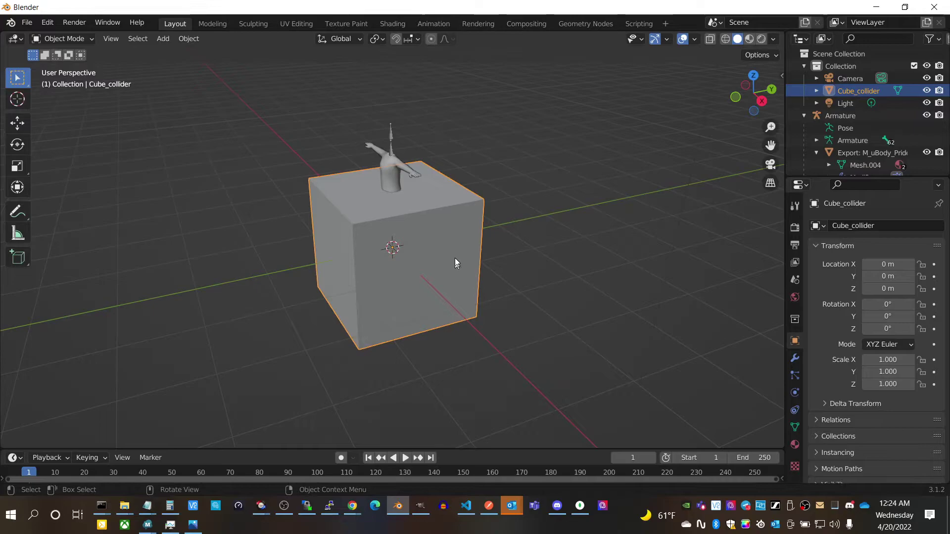
{"action": "mouse_move", "coordinate": [279, 109]}
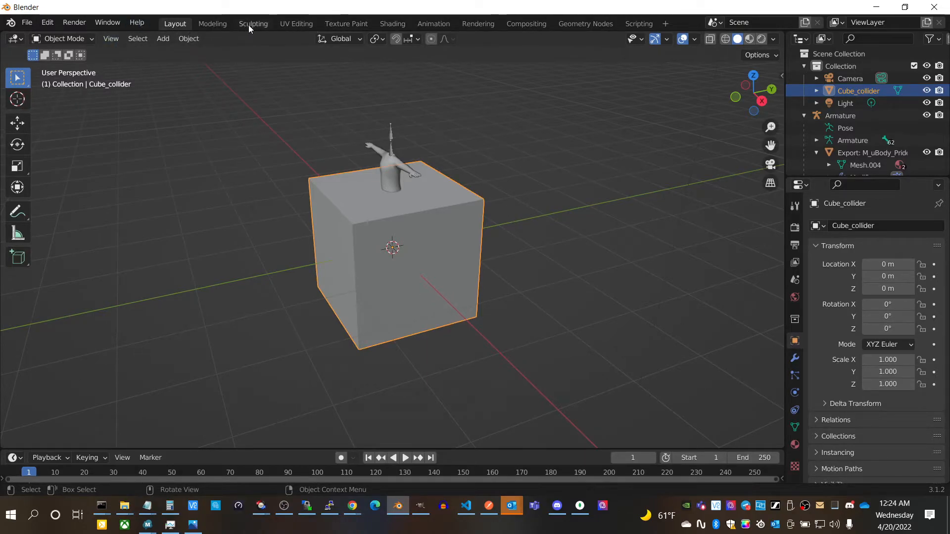
{"action": "mouse_move", "coordinate": [17, 126]}
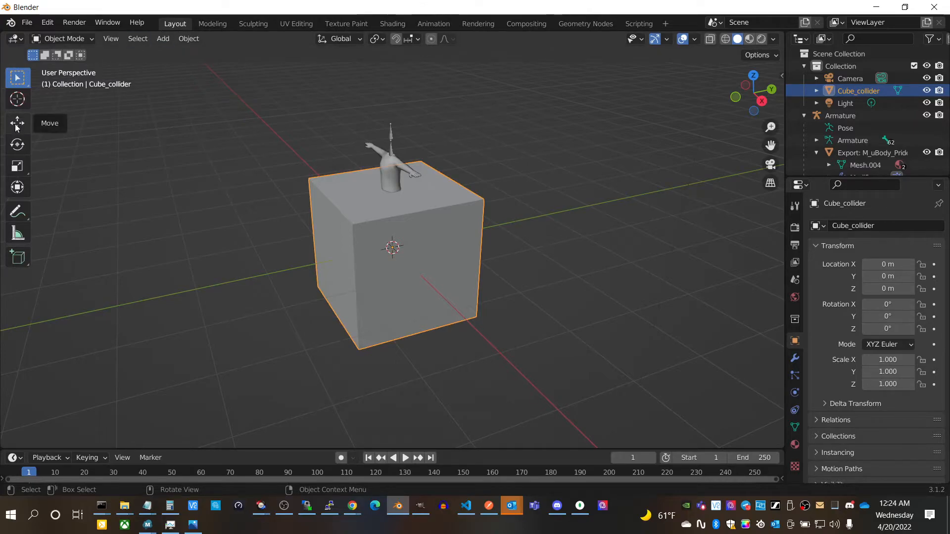
{"action": "mouse_move", "coordinate": [19, 170]}
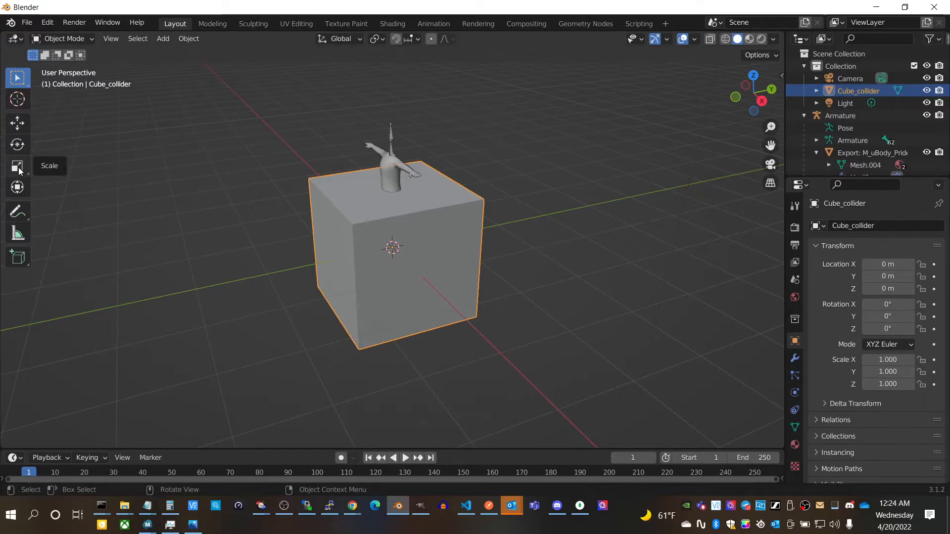
Scale Cube_collider down along X to about 0.217, making it a thin upright box
{"action": "left_click", "coordinate": [18, 167]}
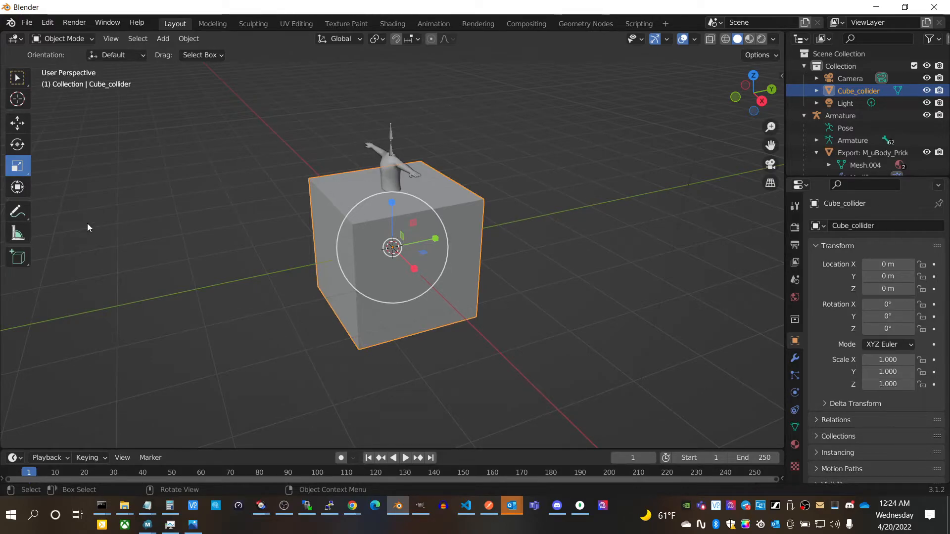
{"action": "mouse_move", "coordinate": [440, 249]}
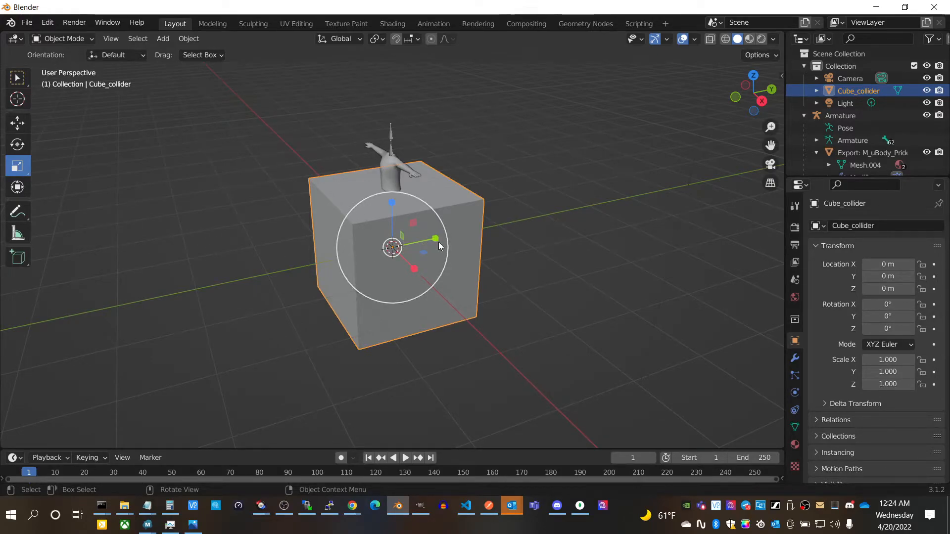
{"action": "key", "text": "s"}
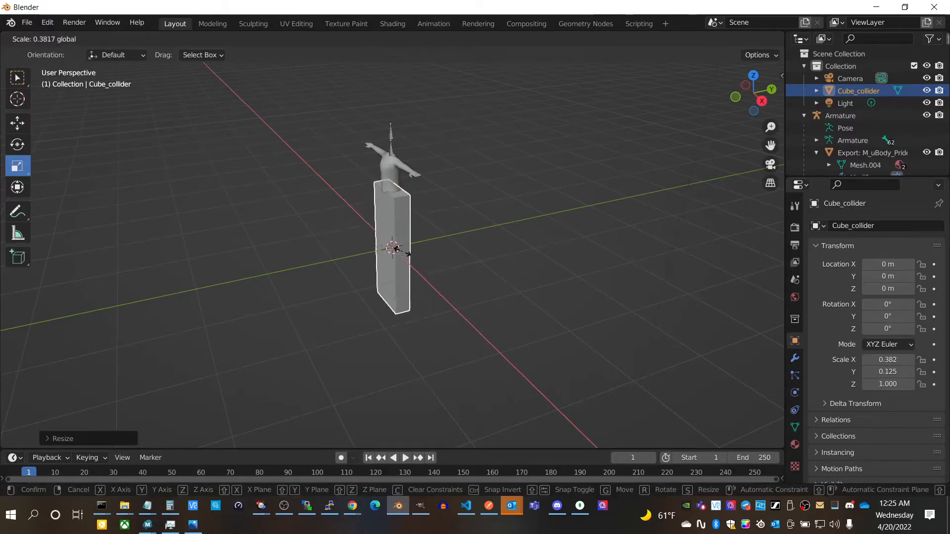
{"action": "left_click", "coordinate": [396, 252]}
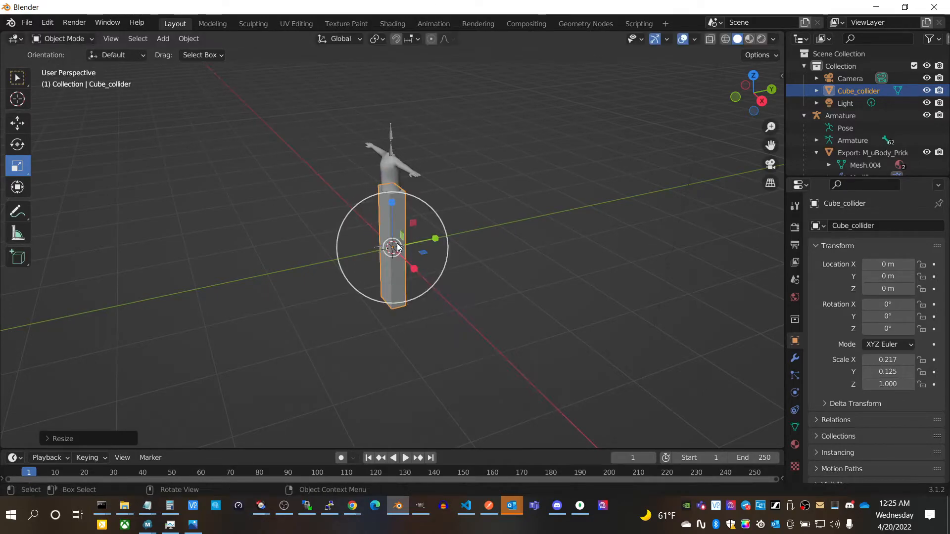
{"action": "mouse_move", "coordinate": [410, 297]}
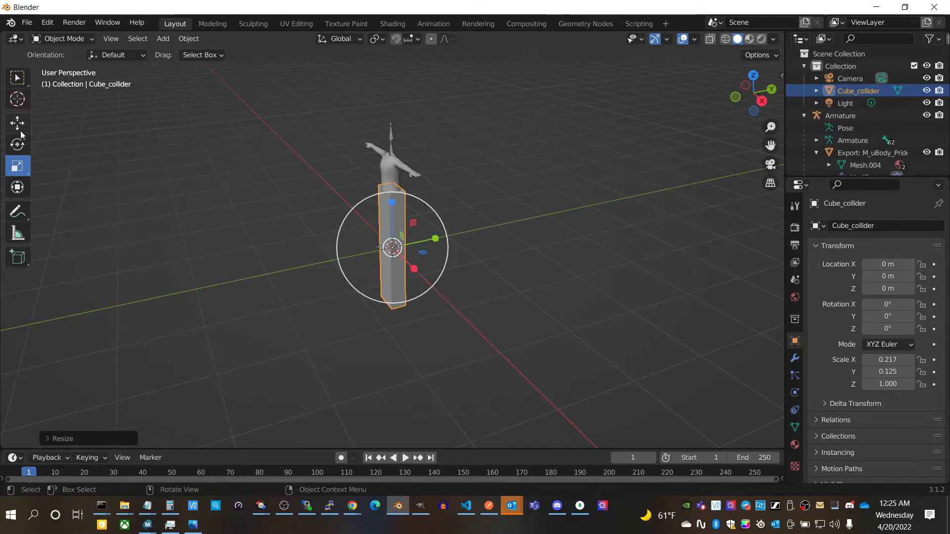
{"action": "mouse_move", "coordinate": [19, 128]}
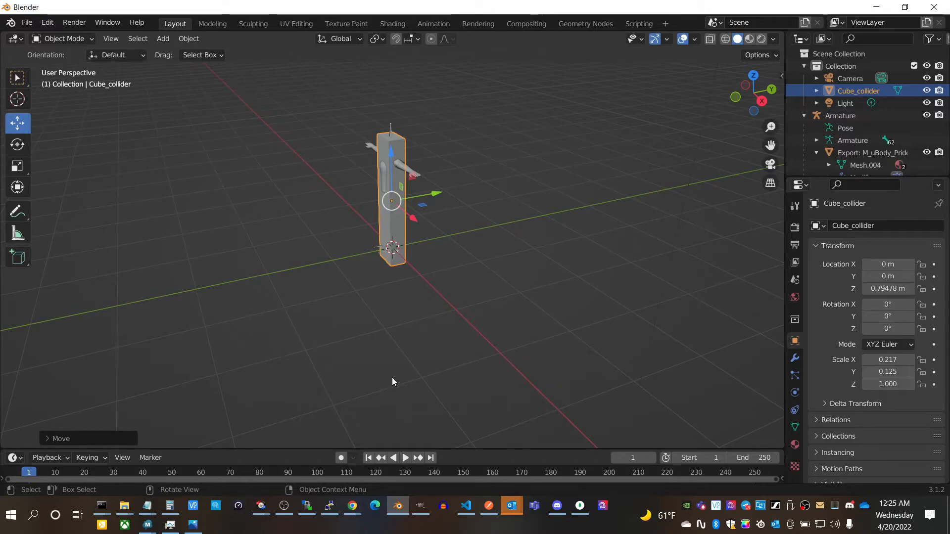
{"action": "mouse_move", "coordinate": [297, 365]}
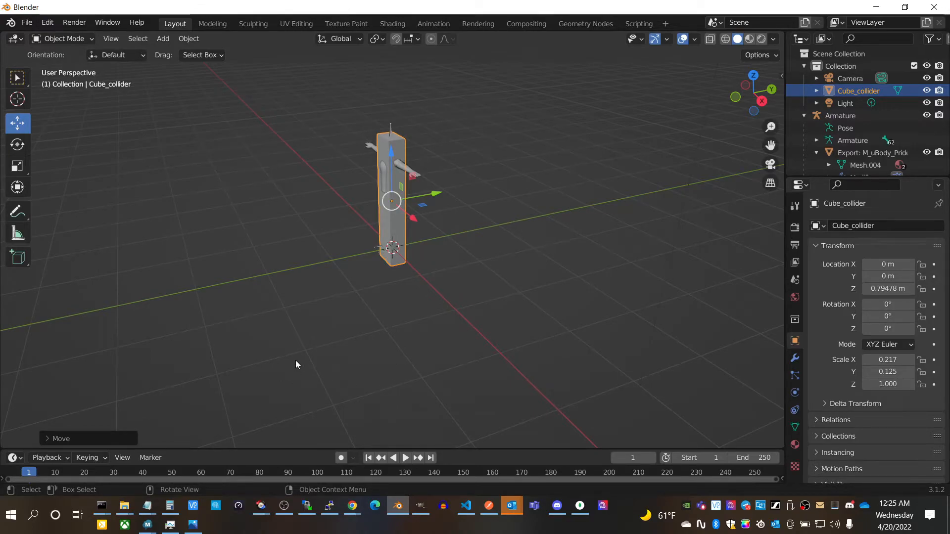
{"action": "mouse_move", "coordinate": [395, 212]}
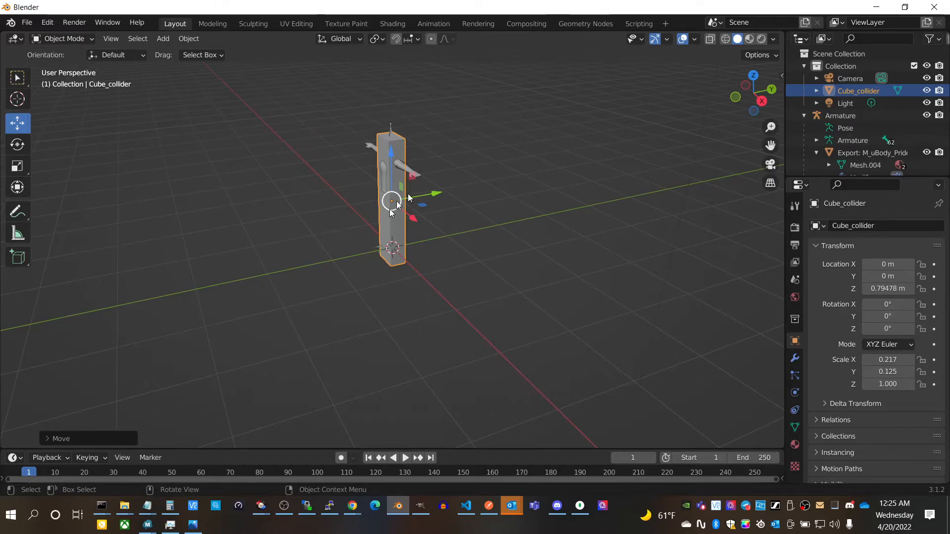
{"action": "mouse_move", "coordinate": [532, 231]}
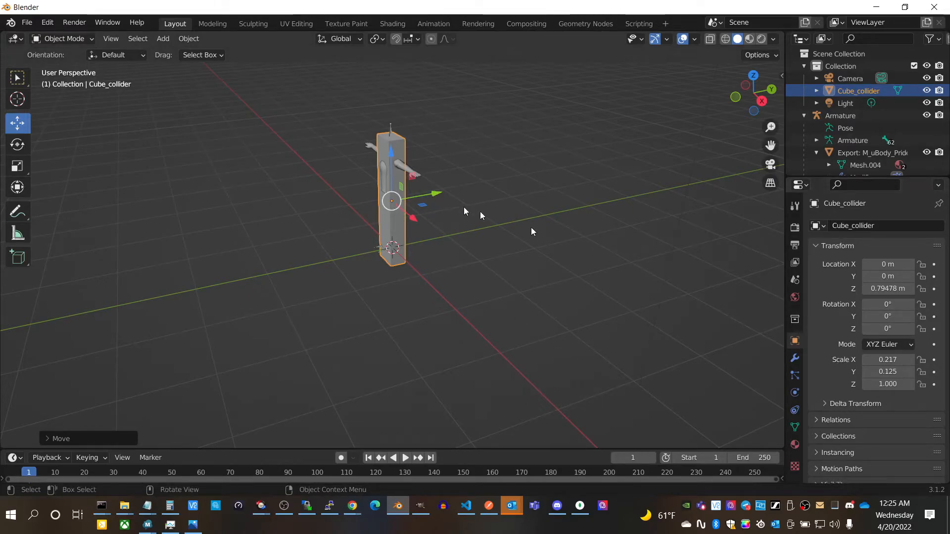
{"action": "mouse_move", "coordinate": [30, 28]}
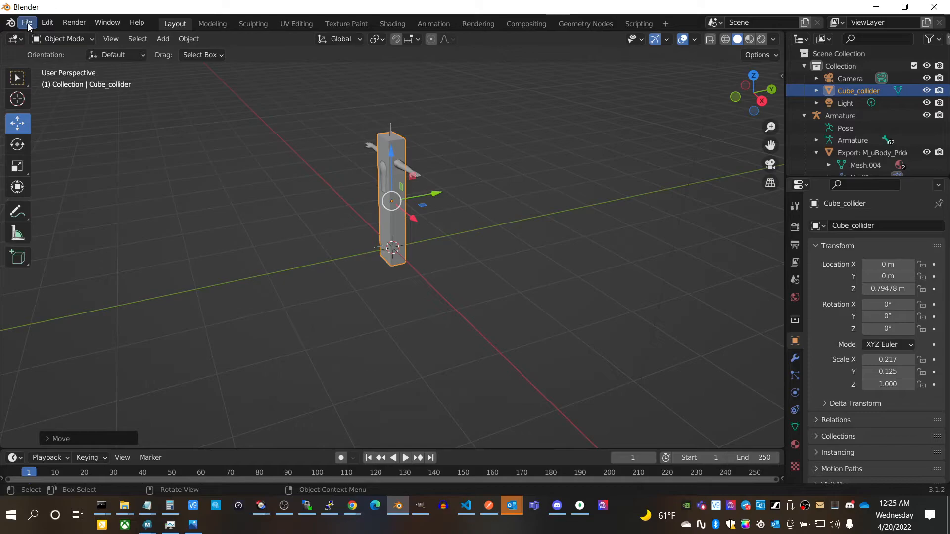
Save the scene as Glenrose.blend in the Downloads folder
{"action": "left_click", "coordinate": [28, 22]}
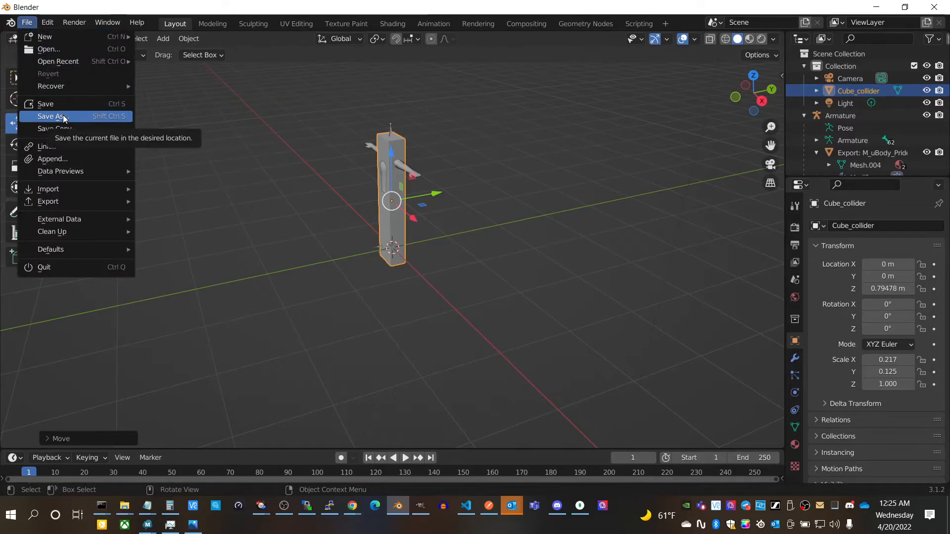
{"action": "left_click", "coordinate": [50, 117]}
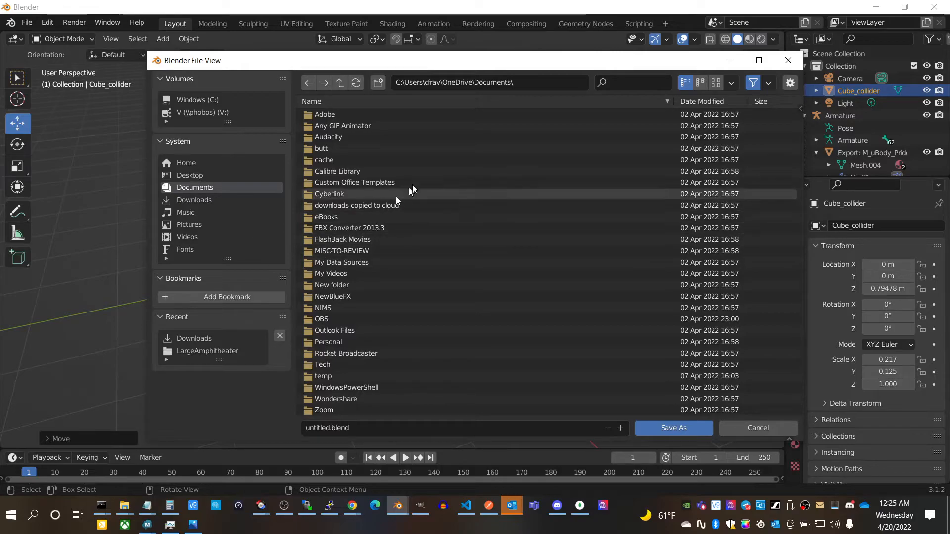
{"action": "left_click", "coordinate": [194, 200]}
{"action": "type", "text": "Glenrose"}
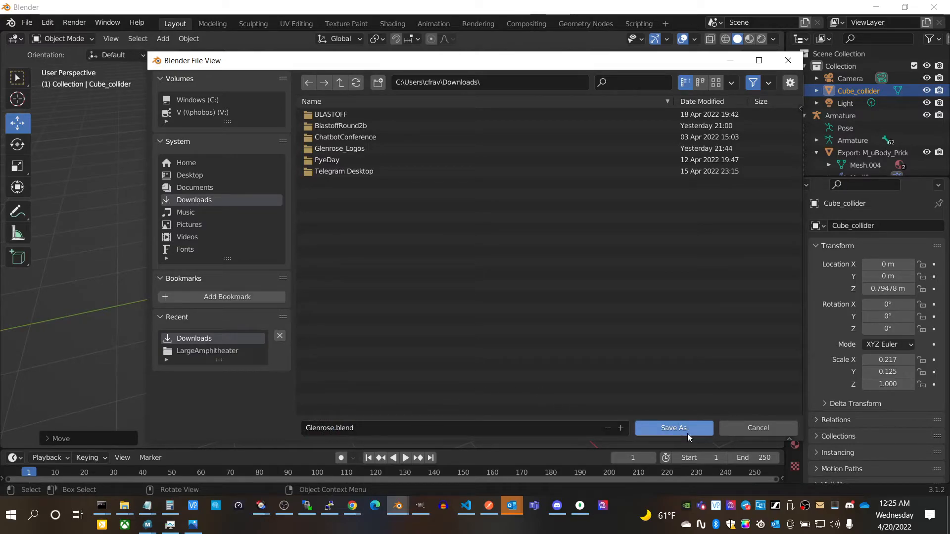
{"action": "left_click", "coordinate": [674, 427]}
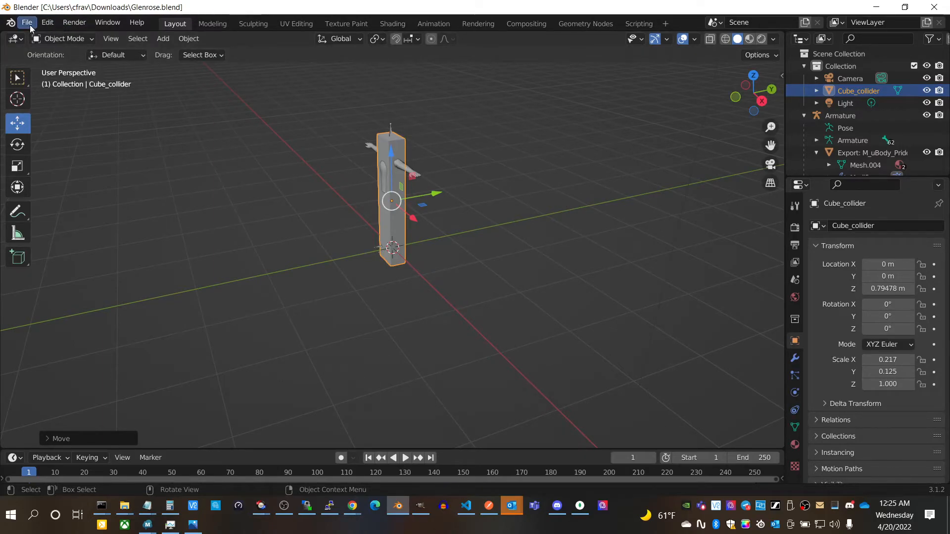
Start a glTF 2.0 binary export to Downloads with Apply Modifiers enabled under Geometry
{"action": "left_click", "coordinate": [28, 23]}
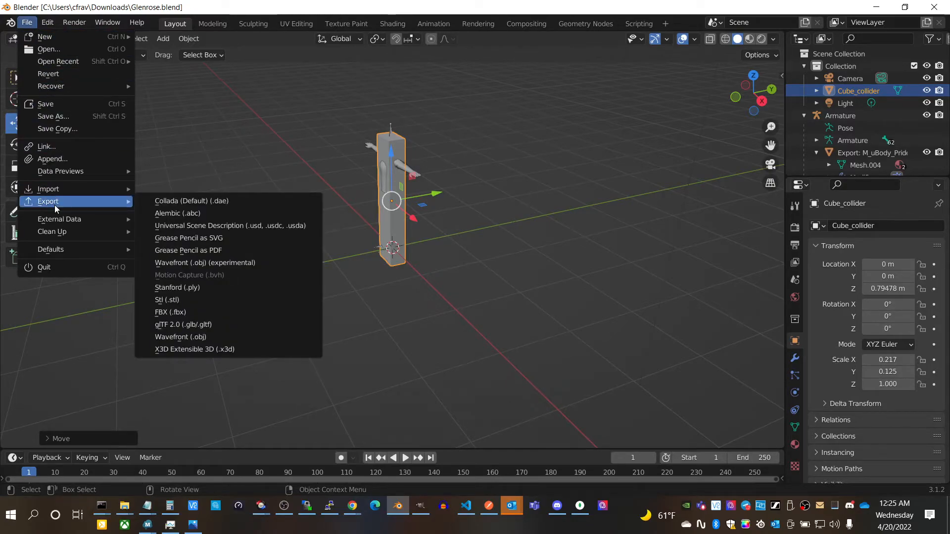
{"action": "mouse_move", "coordinate": [205, 319]}
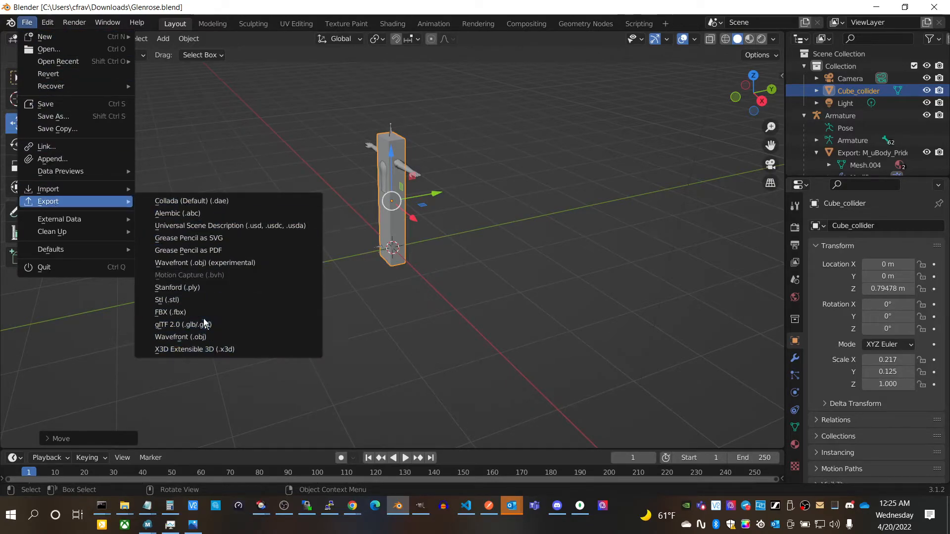
{"action": "left_click", "coordinate": [183, 325]}
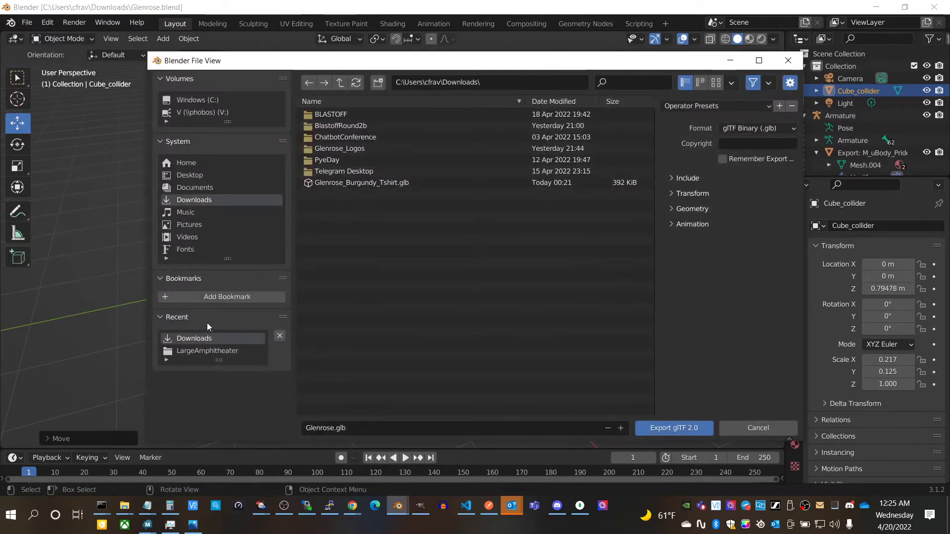
{"action": "mouse_move", "coordinate": [719, 226]}
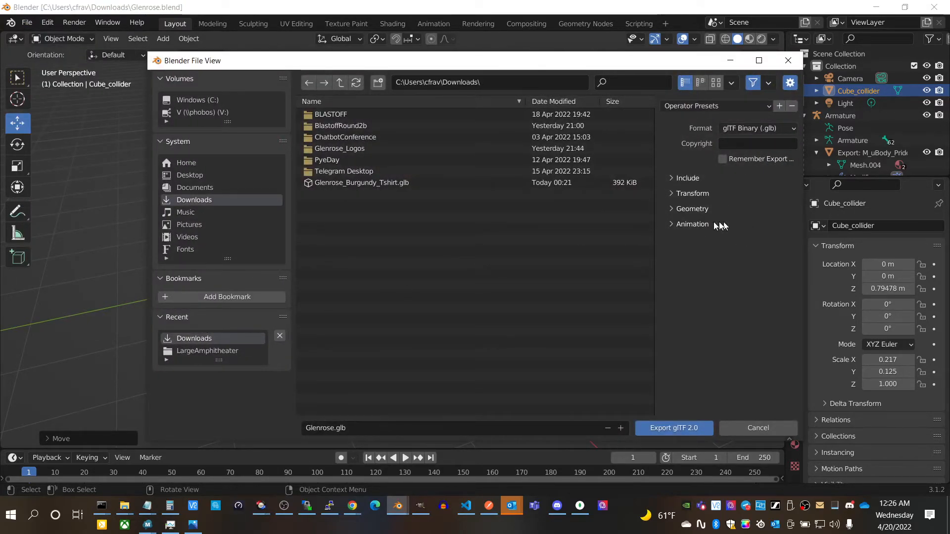
{"action": "left_click", "coordinate": [671, 209]}
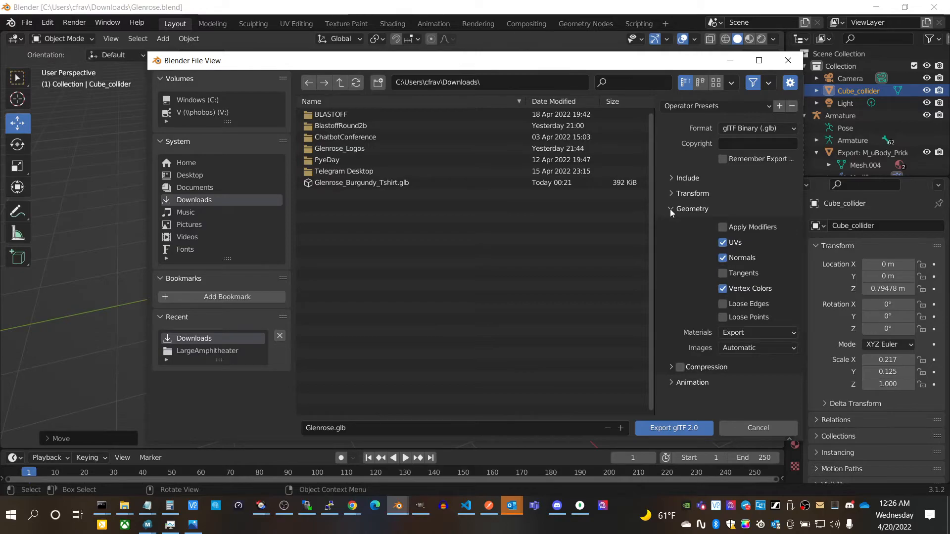
{"action": "left_click", "coordinate": [722, 228]}
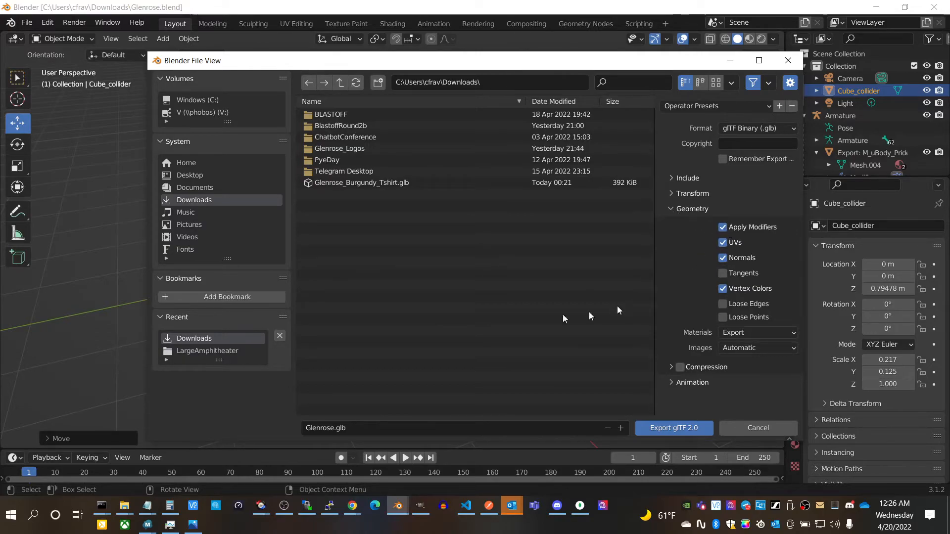
{"action": "mouse_move", "coordinate": [308, 367]}
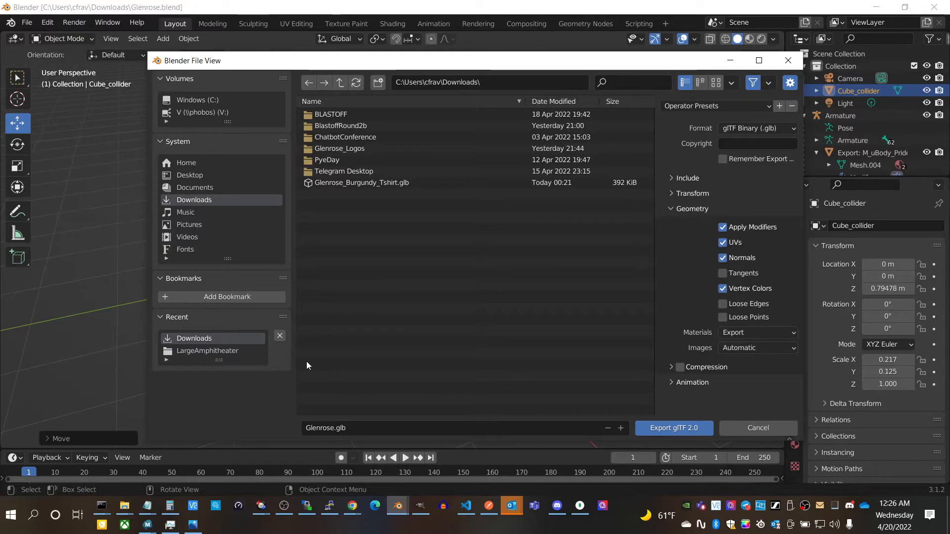
{"action": "mouse_move", "coordinate": [661, 277]}
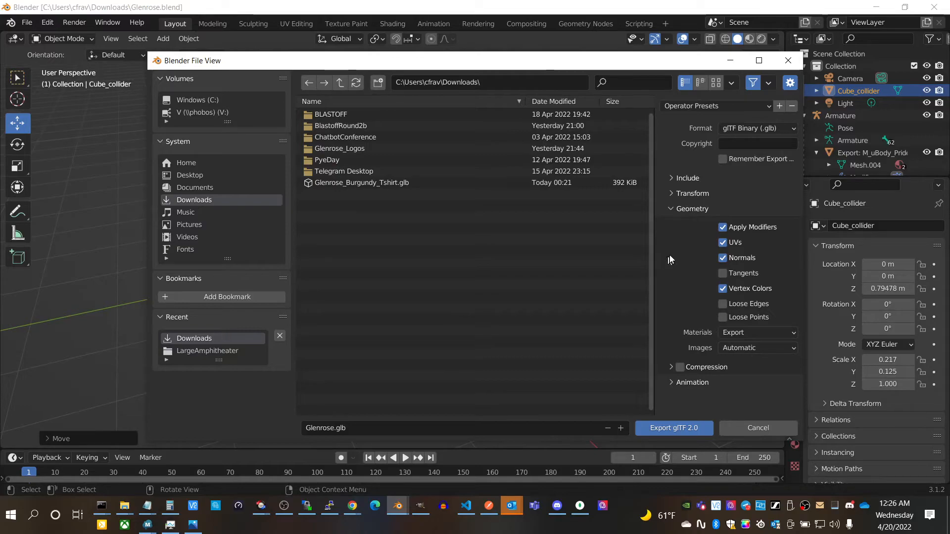
{"action": "mouse_move", "coordinate": [693, 297]}
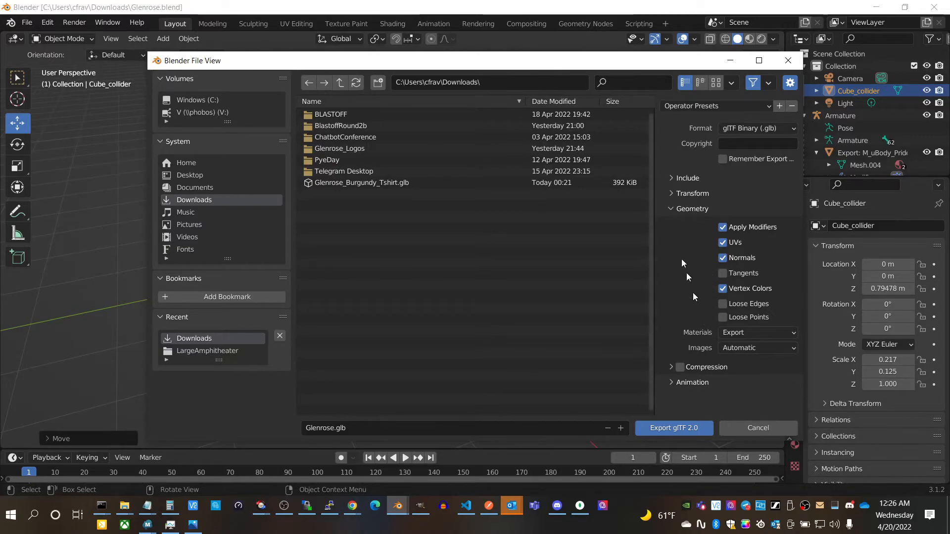
{"action": "left_click", "coordinate": [671, 178]}
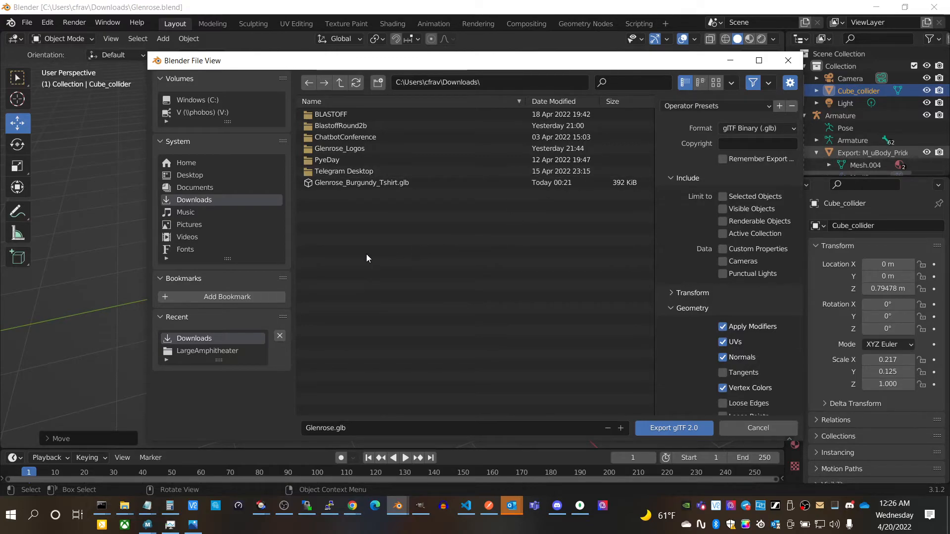
Reuse the Glenrose_Burgundy_Tshirt.glb name for the export, keep glTF Binary format, and name it _v2
{"action": "left_click", "coordinate": [362, 183]}
{"action": "type", "text": "_v2"}
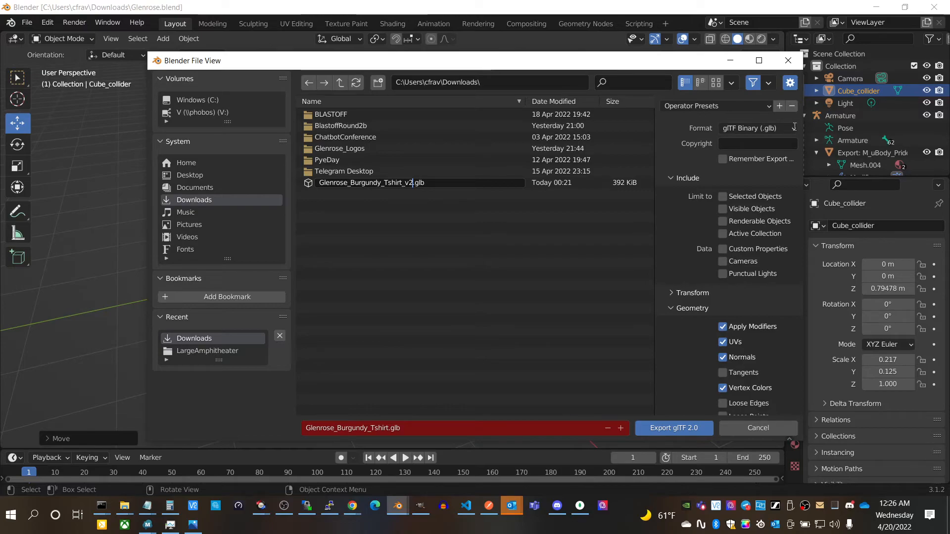
{"action": "left_click", "coordinate": [758, 128]}
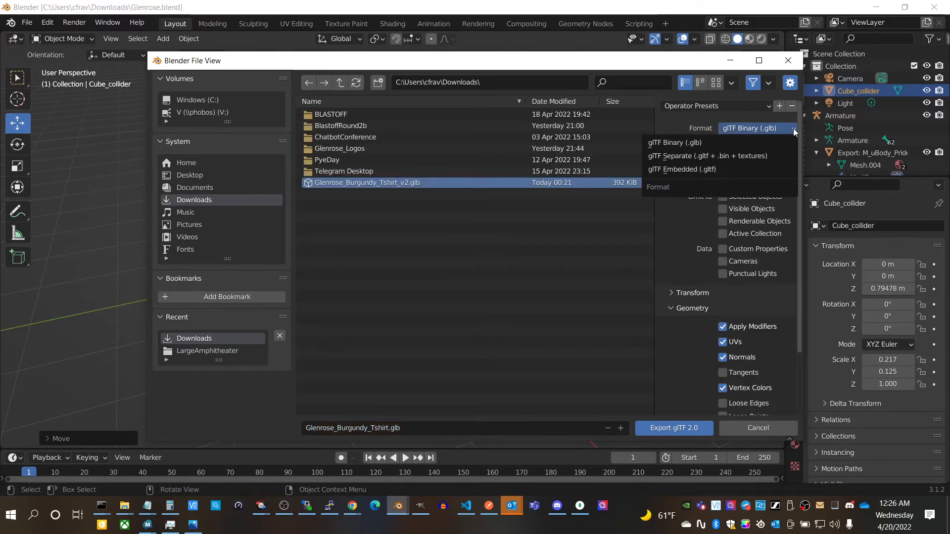
{"action": "left_click", "coordinate": [674, 142]}
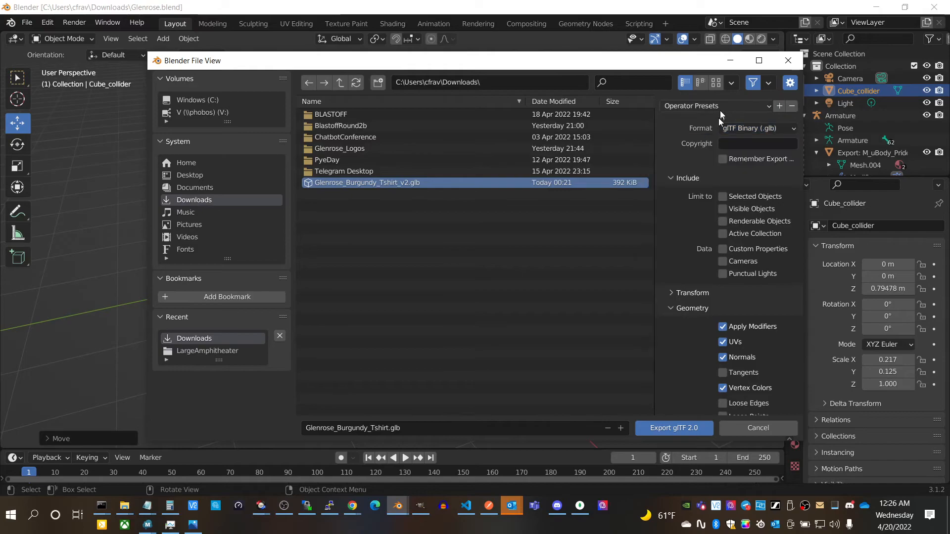
{"action": "left_click", "coordinate": [757, 128]}
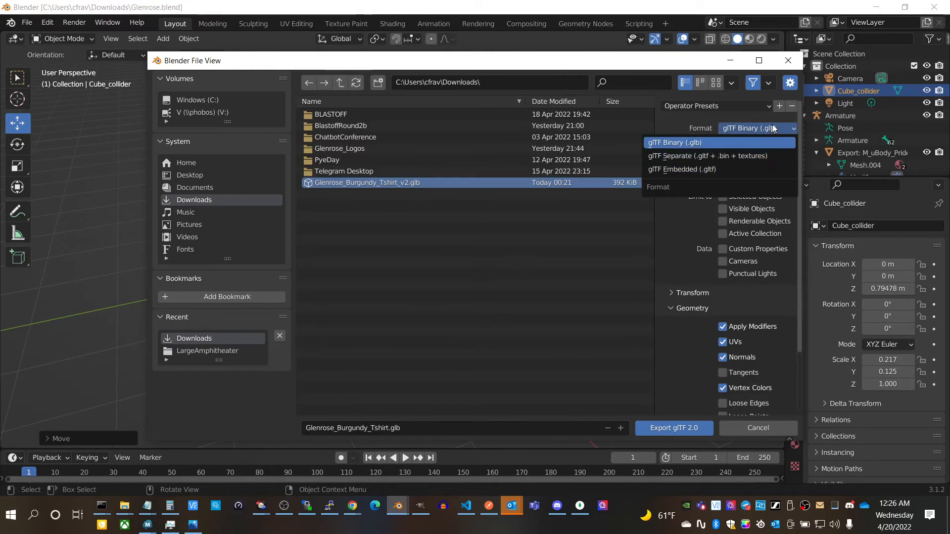
{"action": "left_click", "coordinate": [675, 143]}
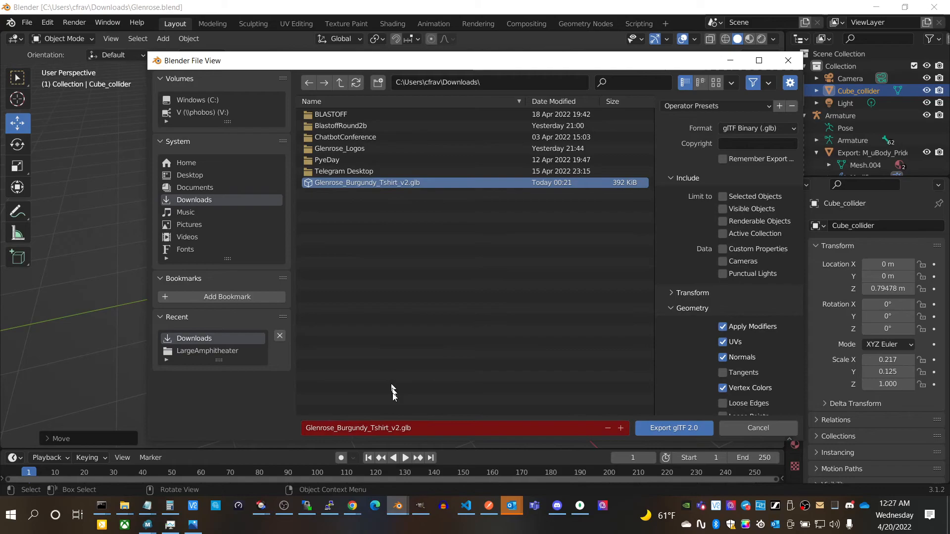
{"action": "mouse_move", "coordinate": [418, 189]}
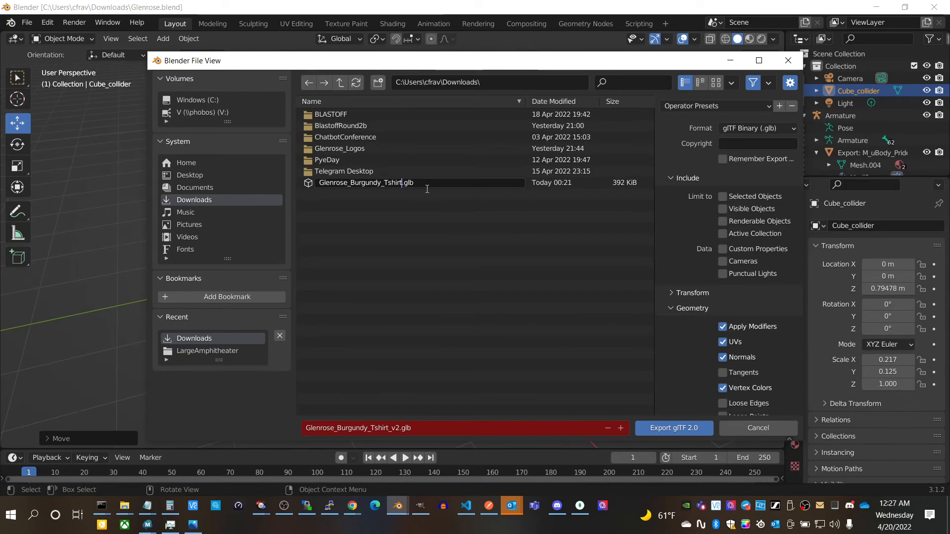
{"action": "left_click", "coordinate": [364, 182]}
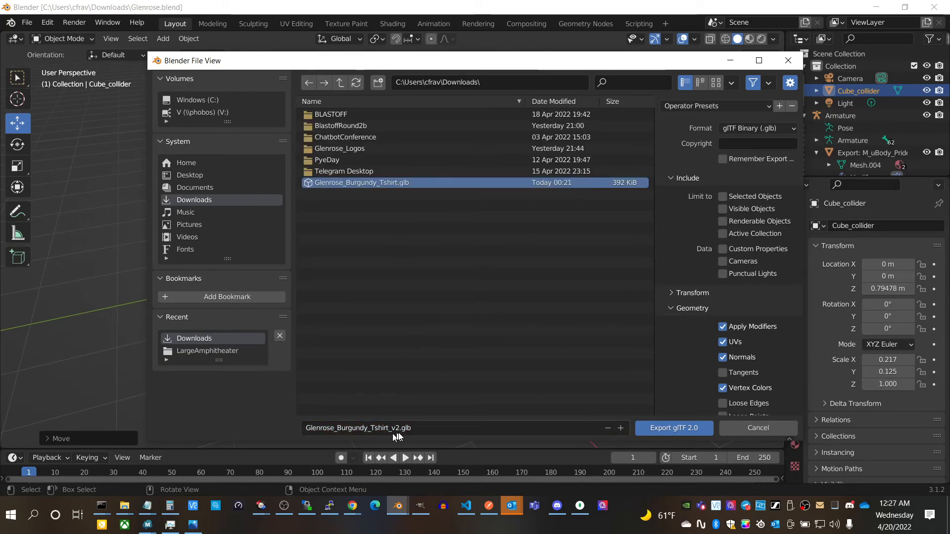
{"action": "mouse_move", "coordinate": [380, 186]}
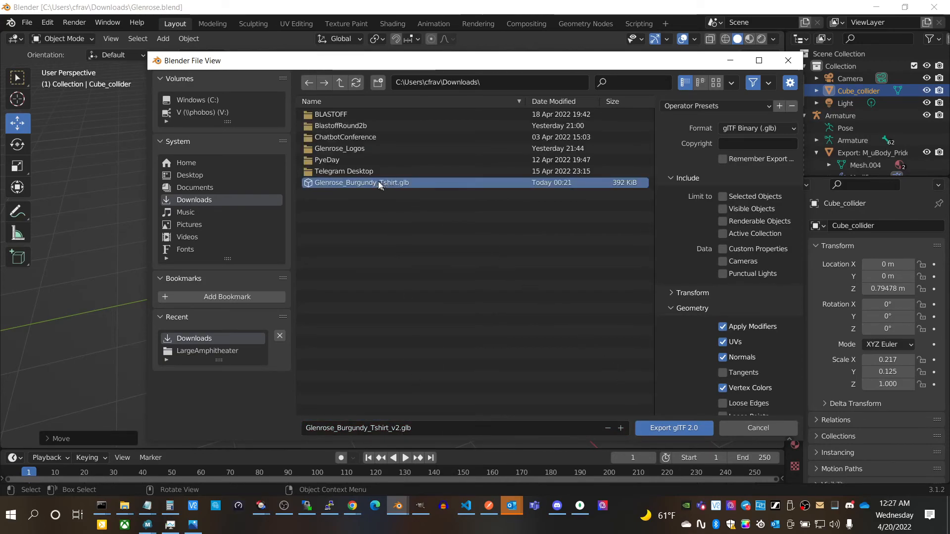